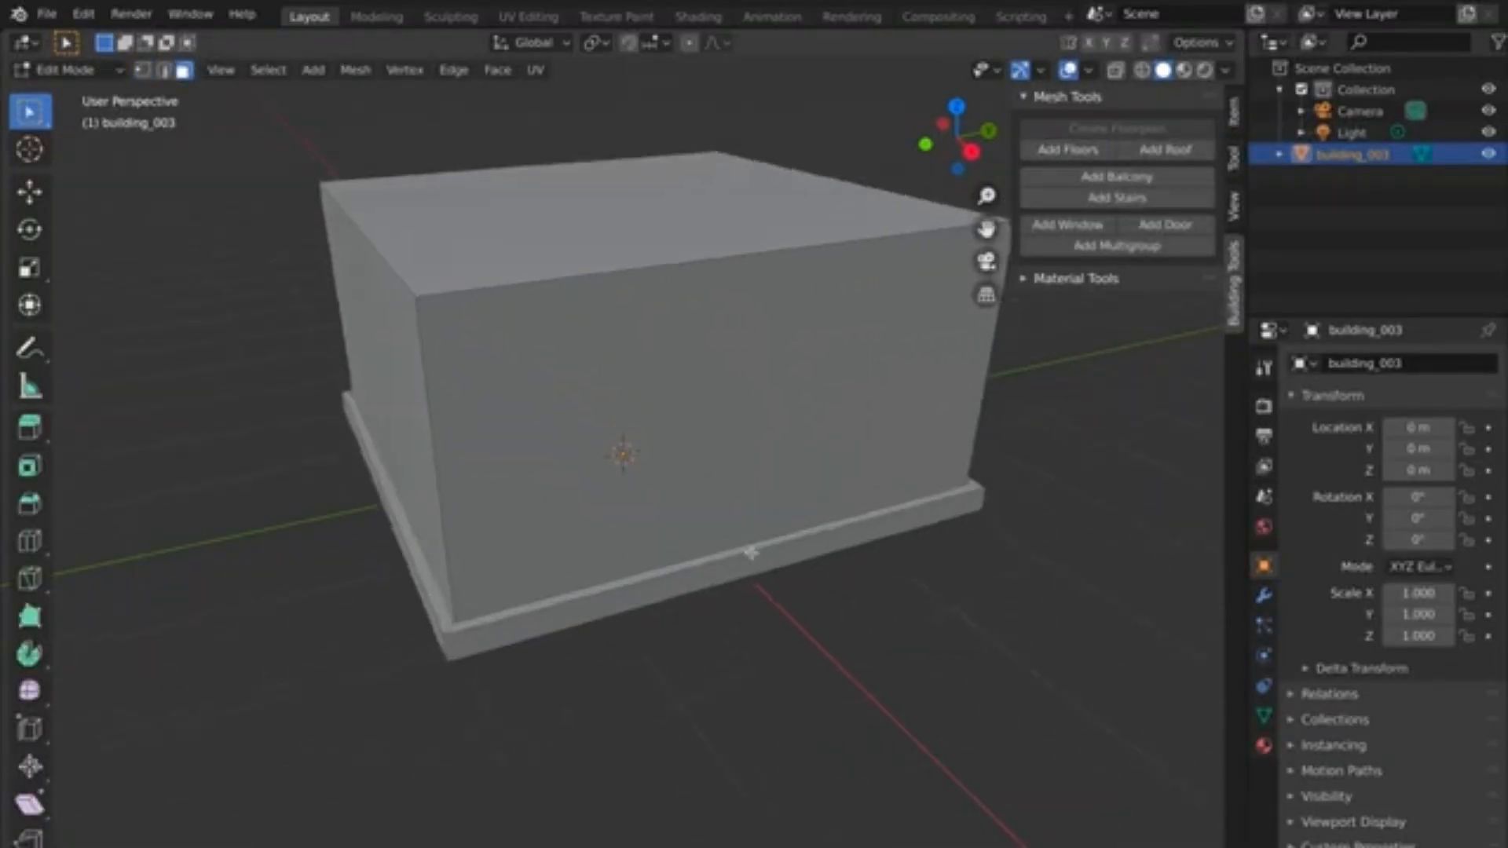
Add an arched door to the front wall face and a window to the side wall face.
click(1164, 225)
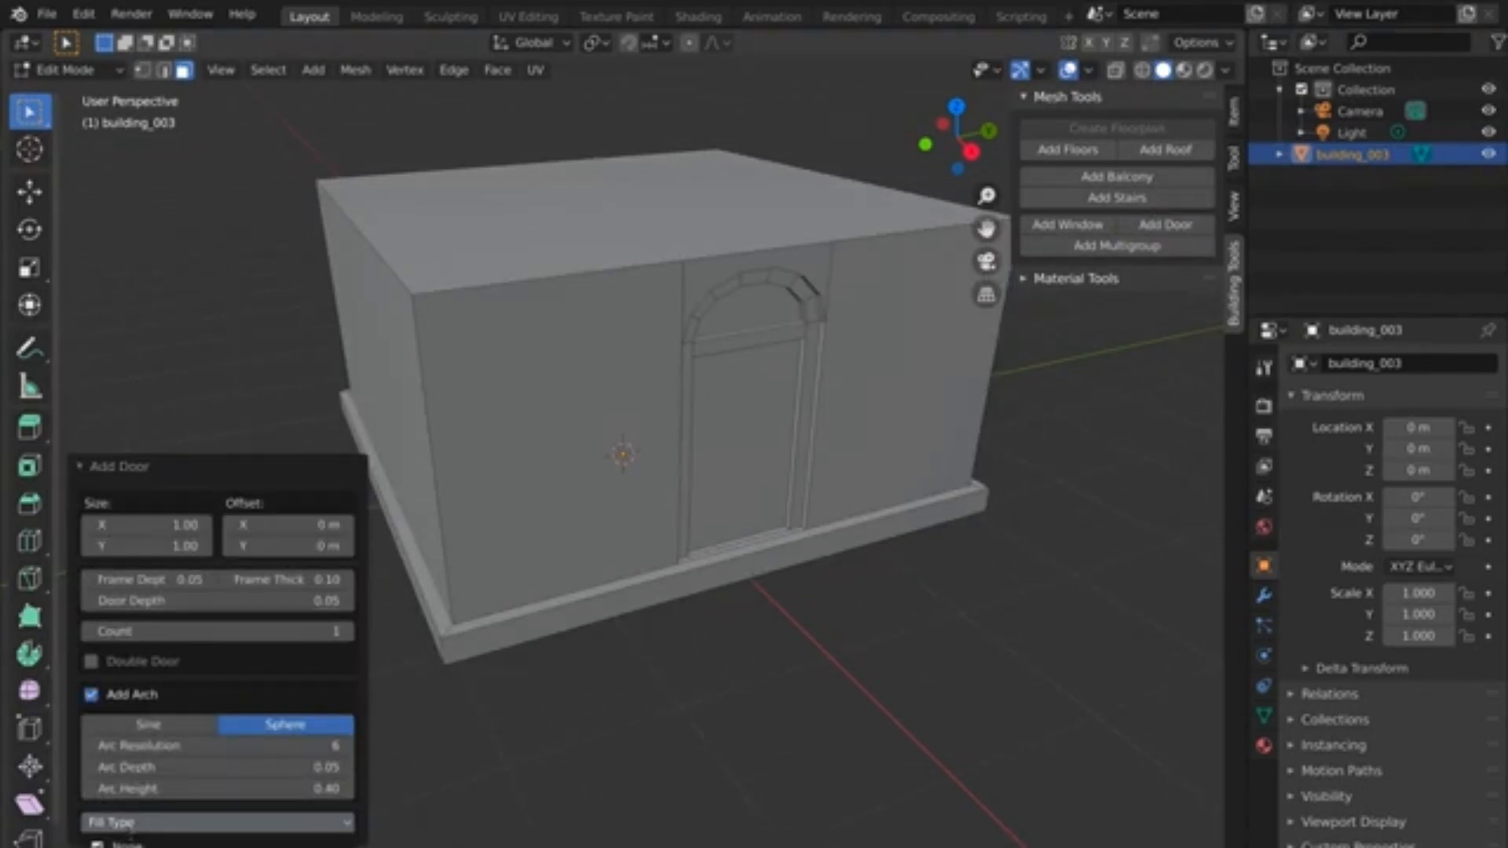
click(1066, 225)
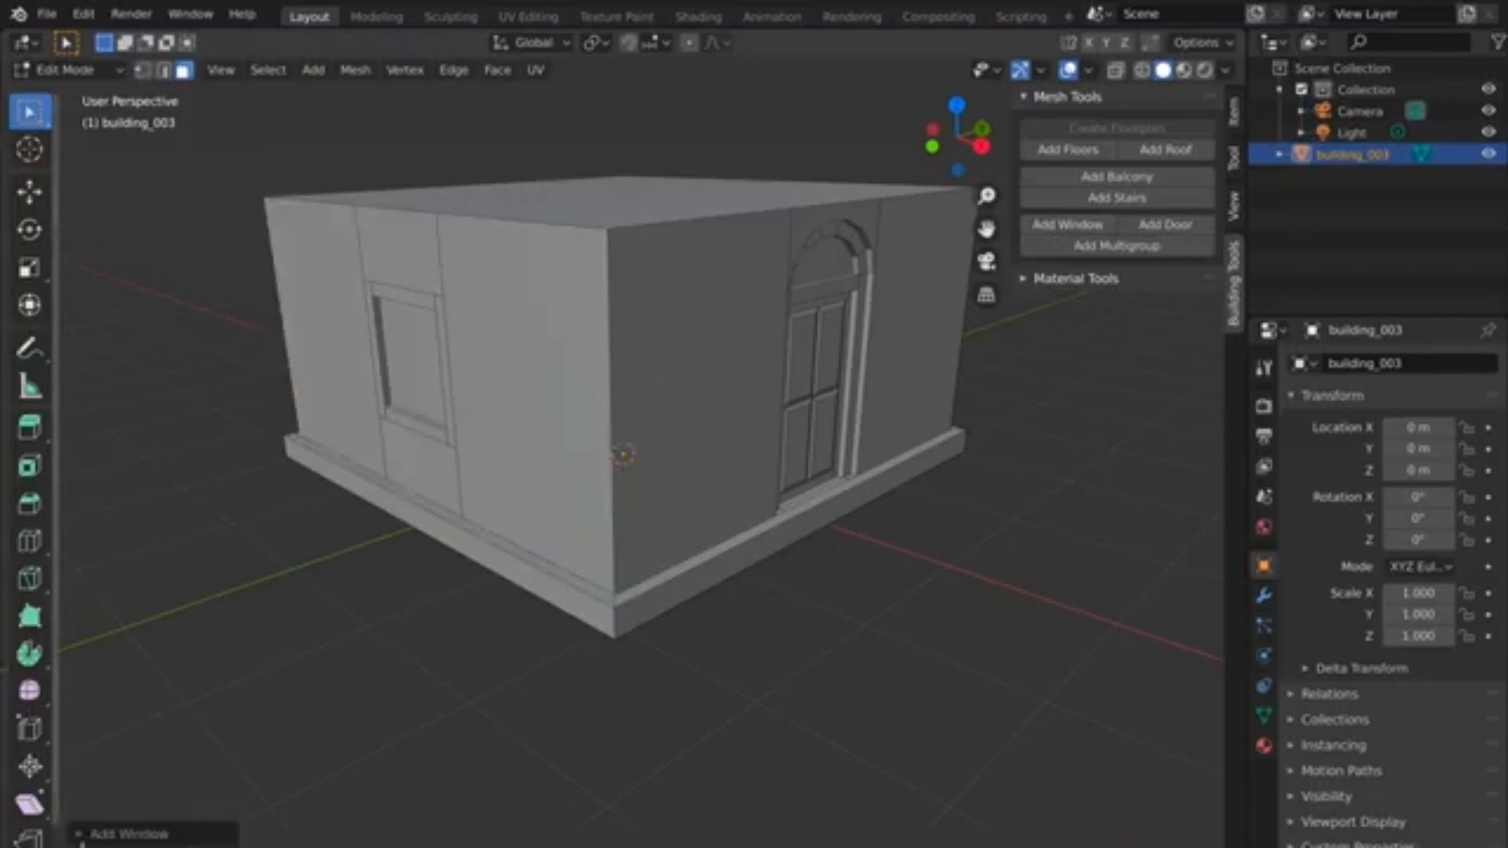
click(1065, 224)
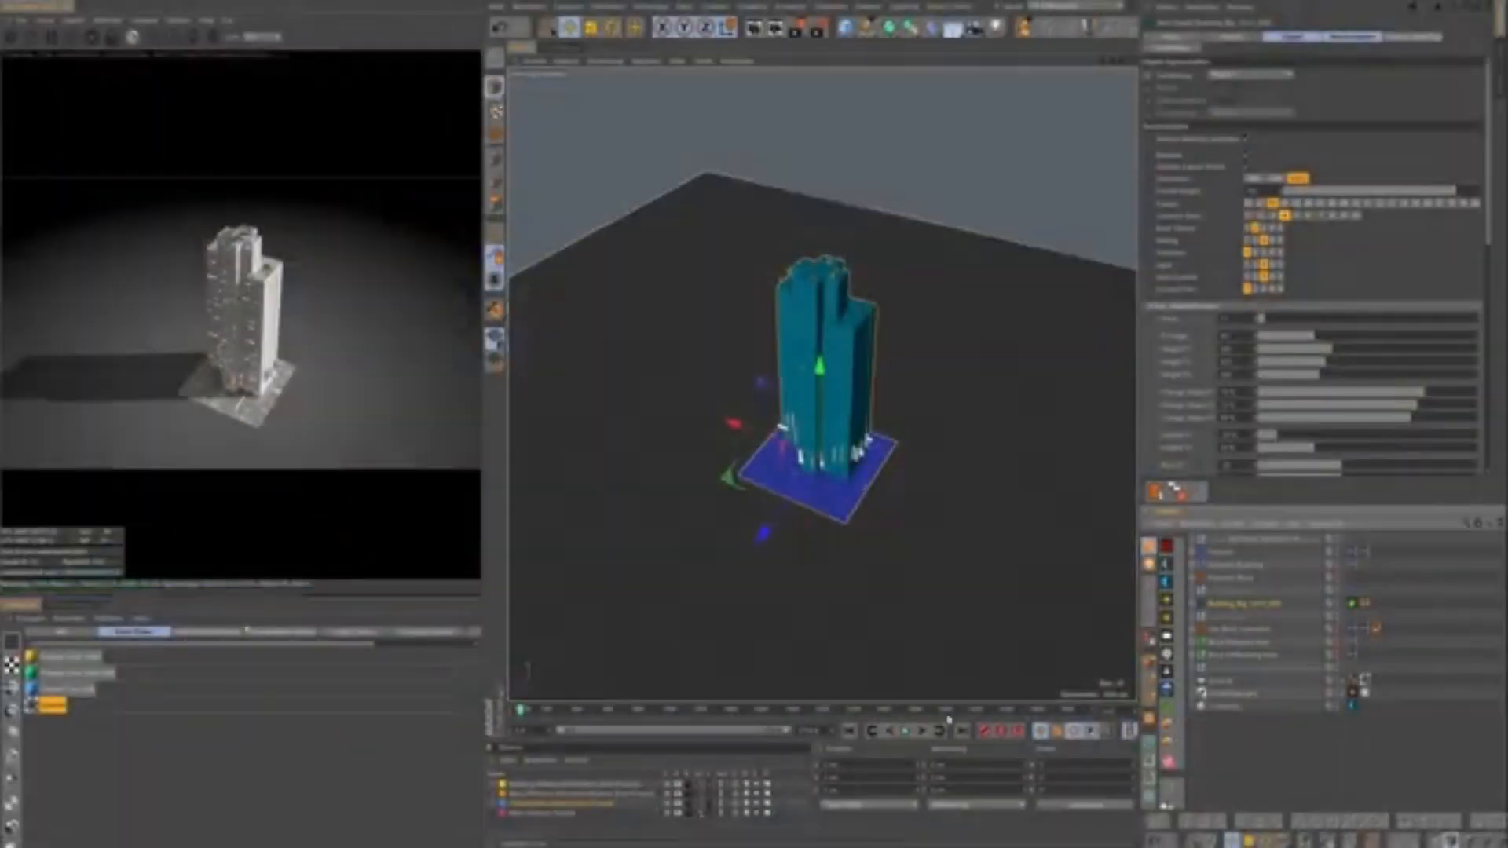
Generate a stepped tower on a square base plane and check it in the render view.
click(1249, 154)
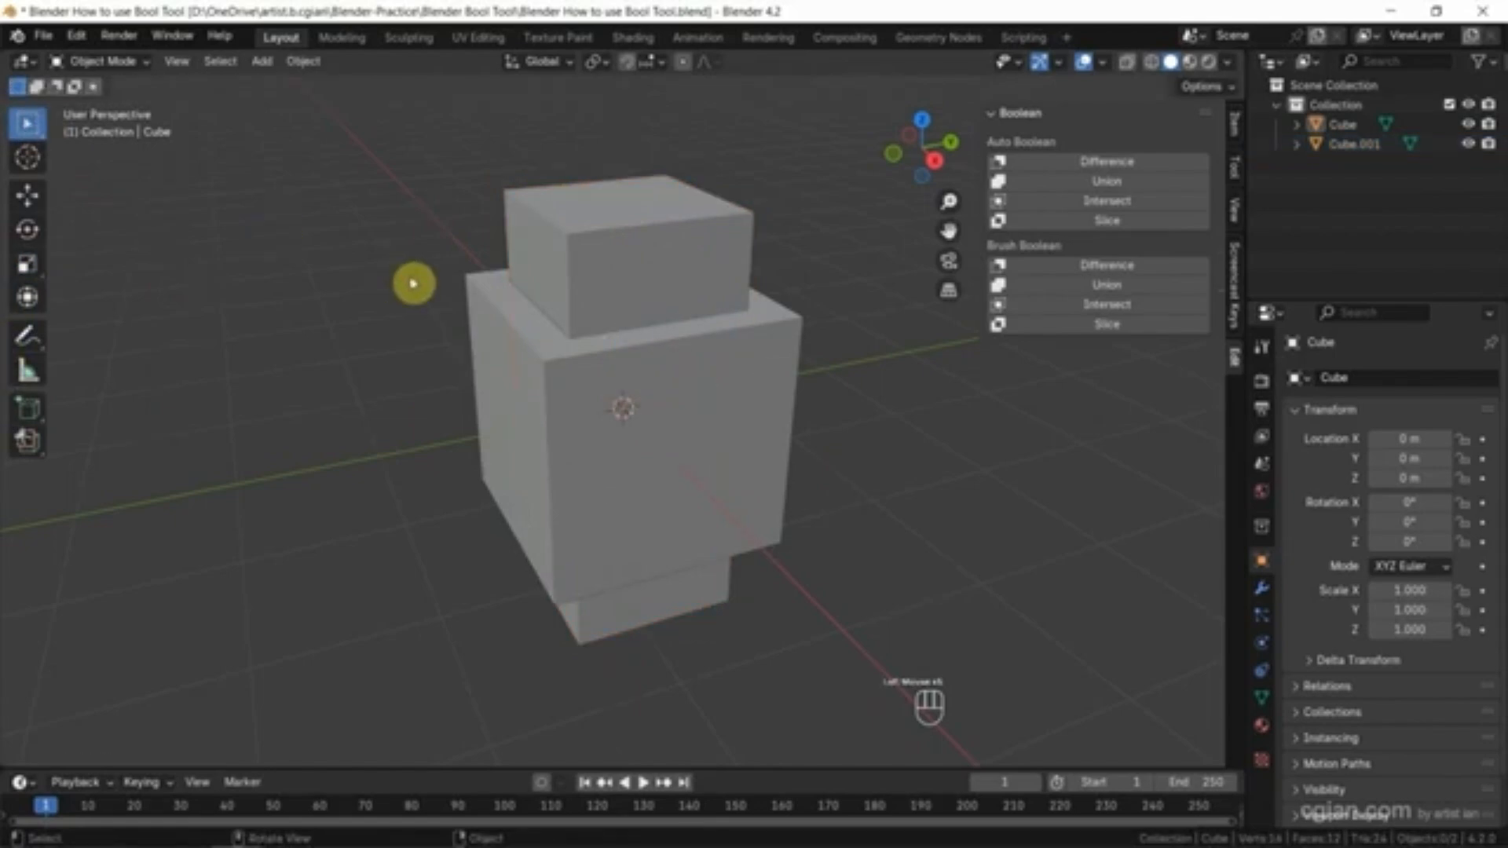
Select Cube.001 with Cube as the active object and show Cube's Modifier Properties.
click(484, 301)
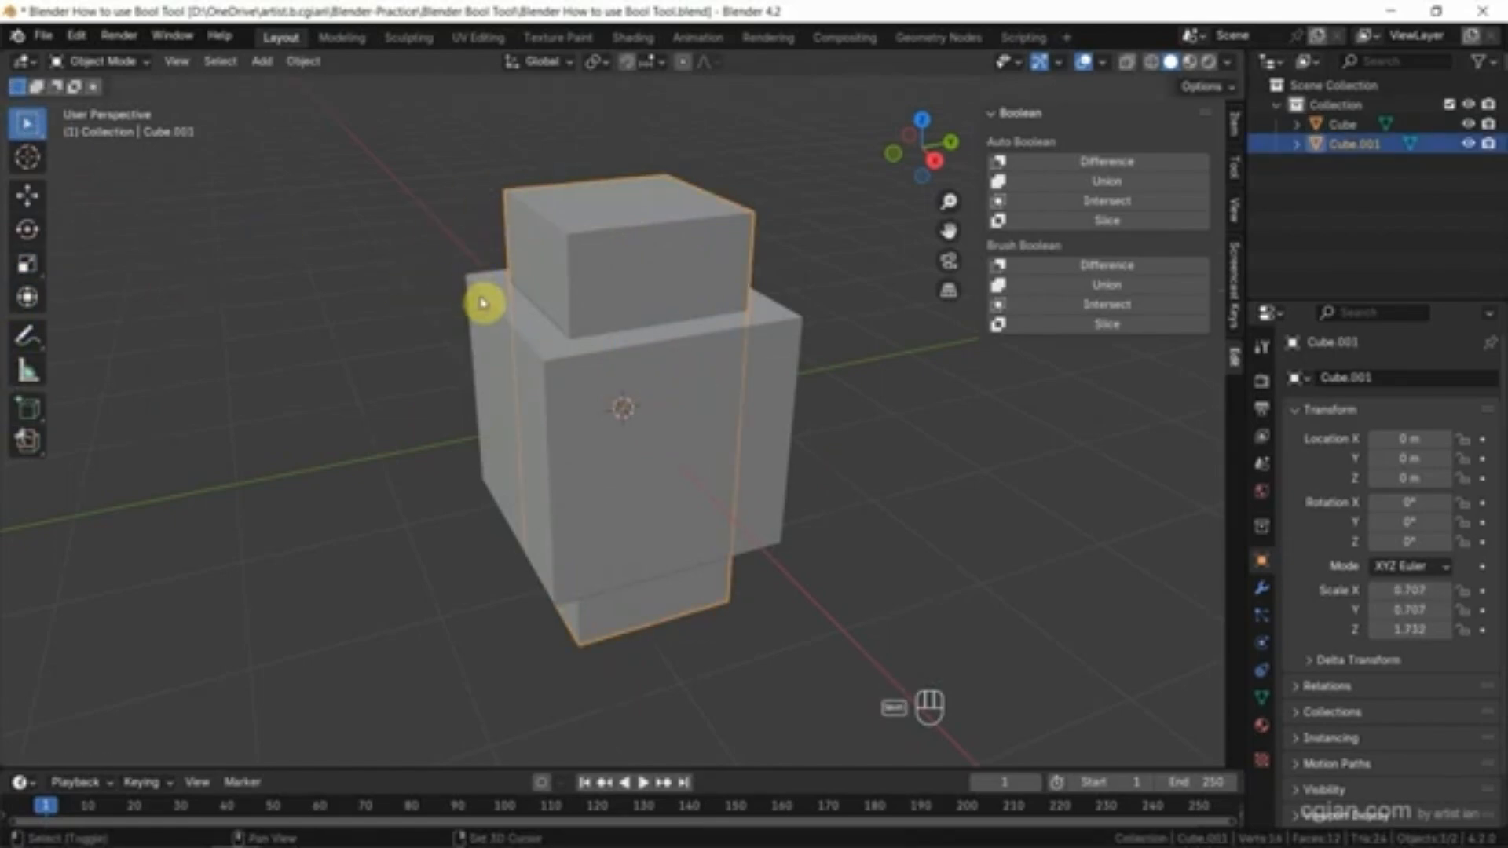
click(1108, 160)
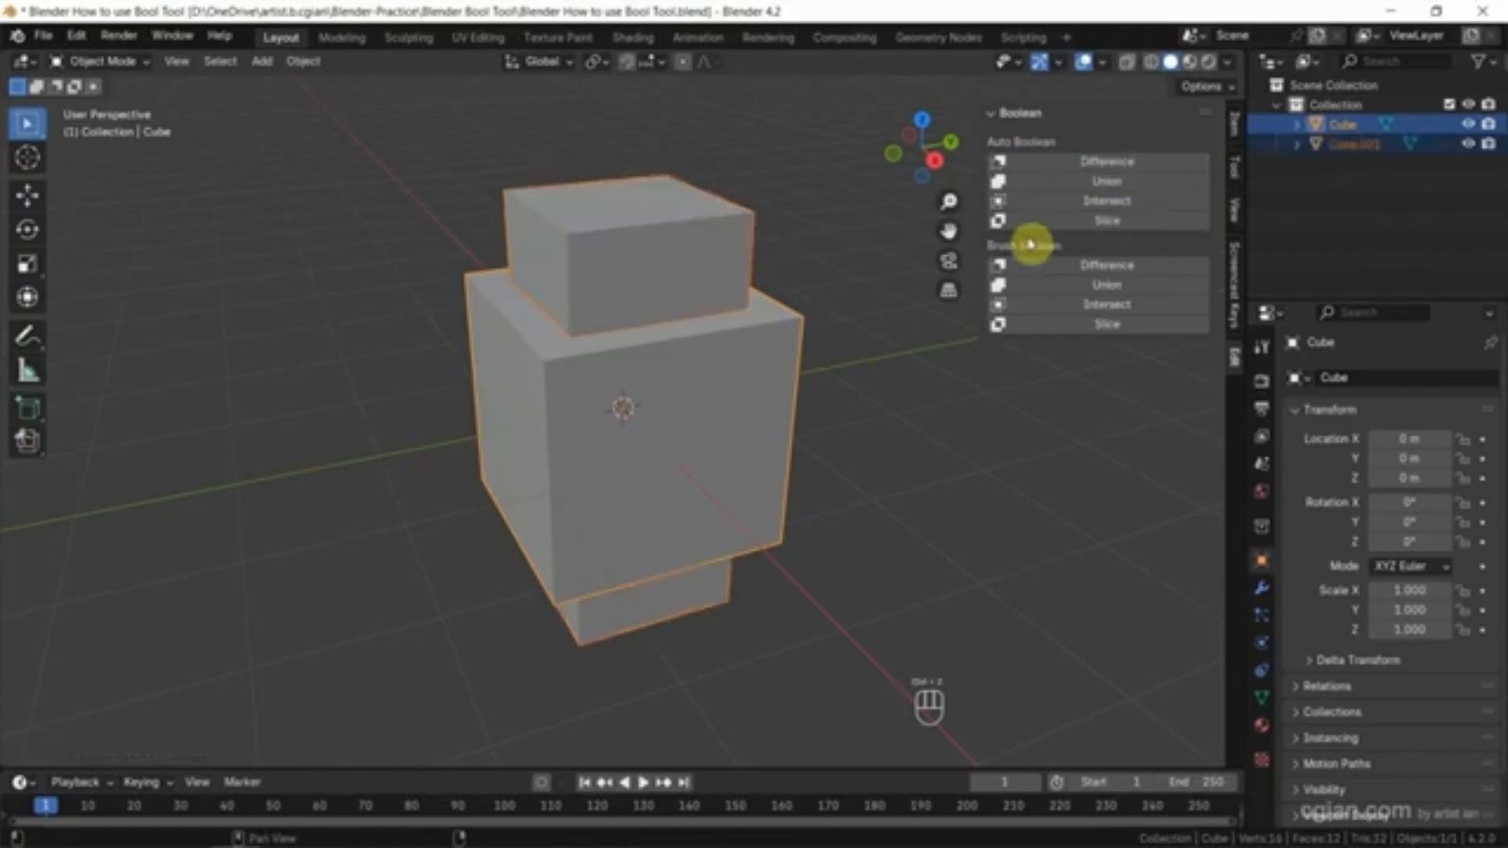
click(1106, 264)
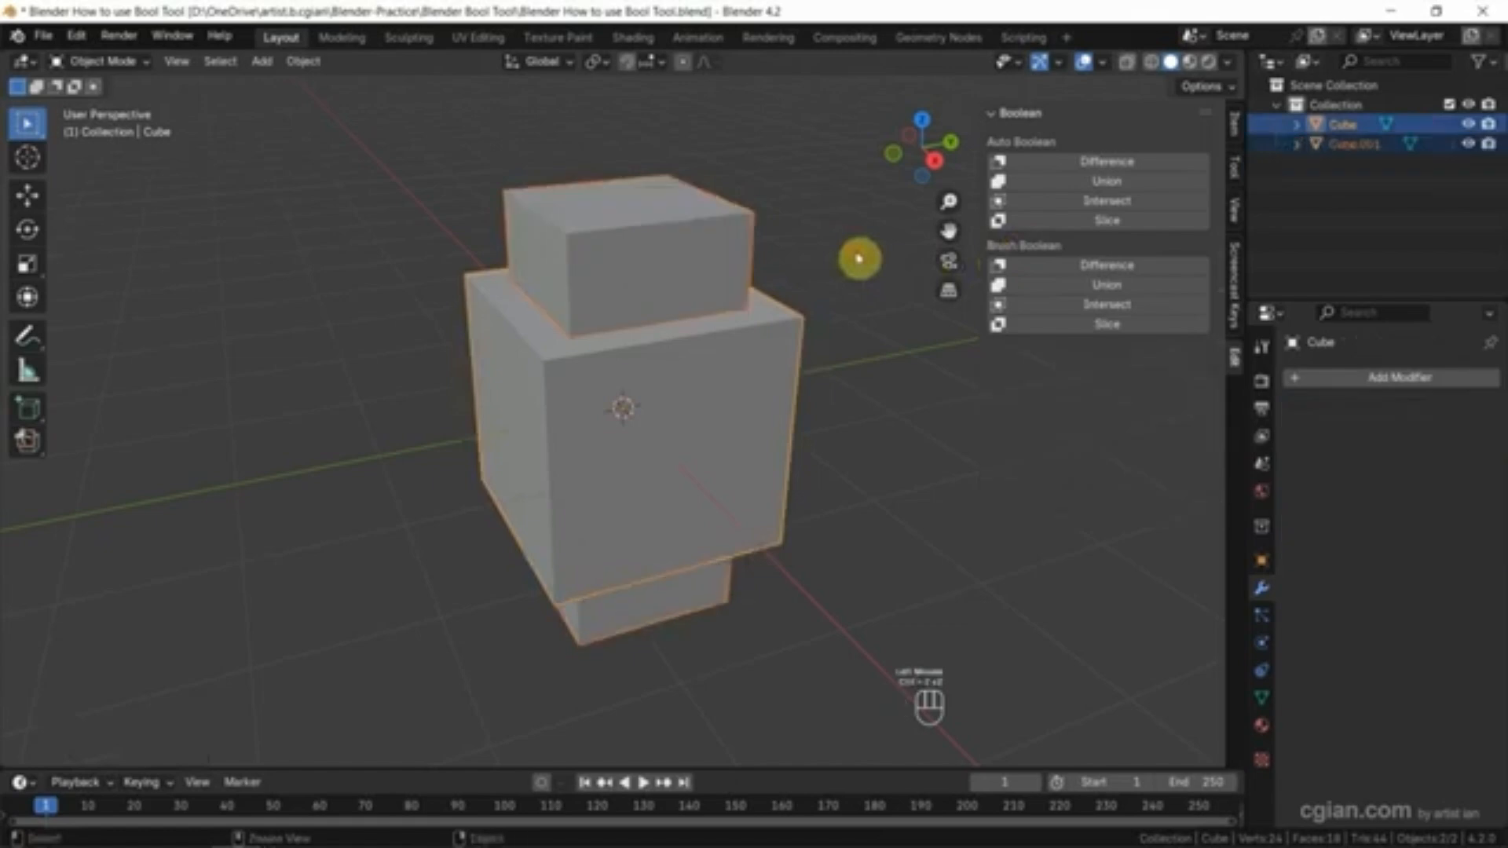
click(1105, 200)
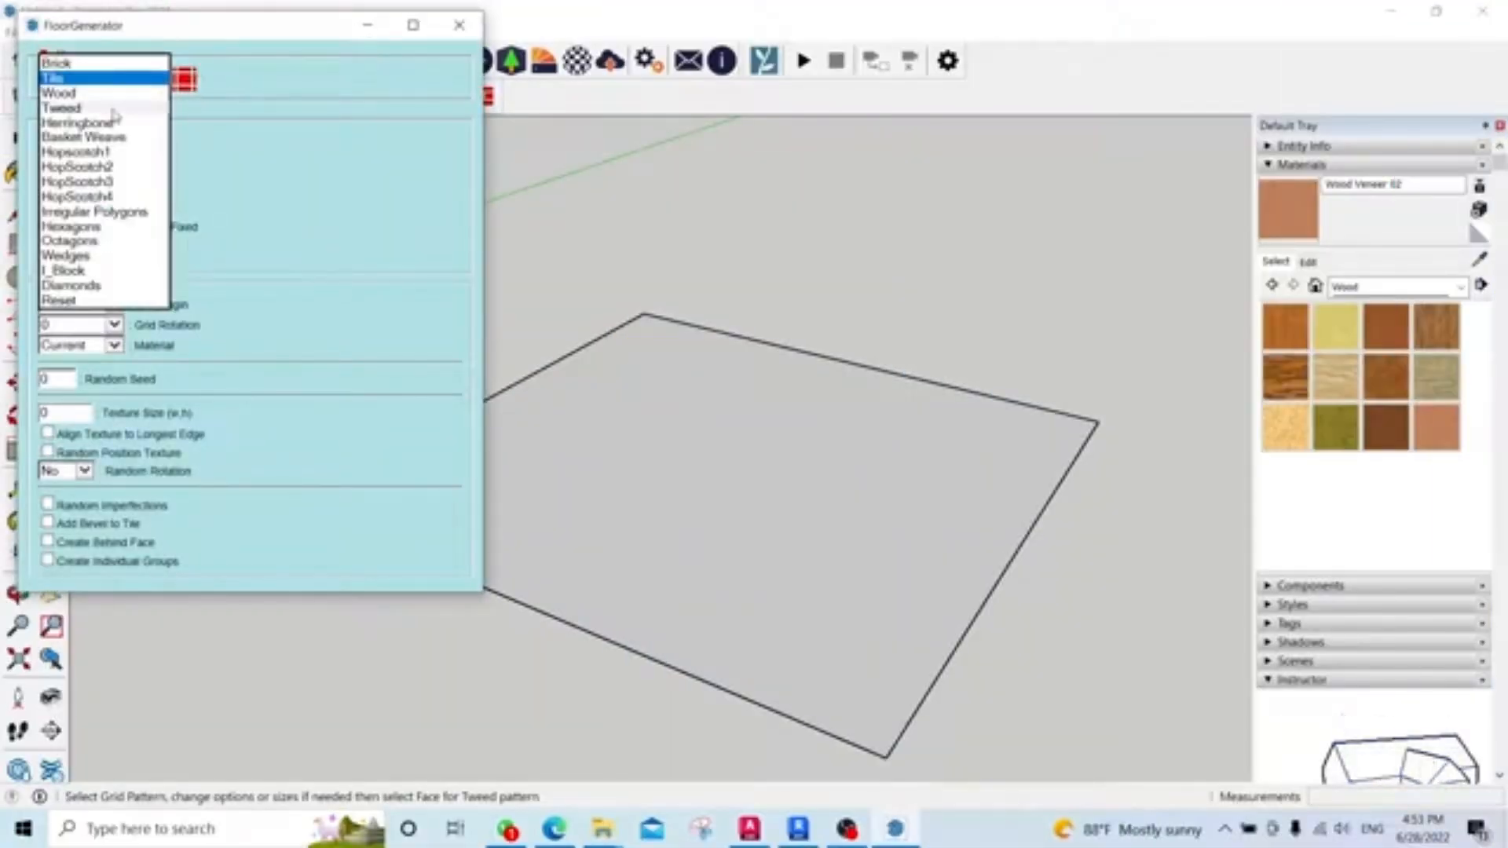
Cover the floor face with the Wood floorboard pattern and set board length to 15cm.
click(60, 93)
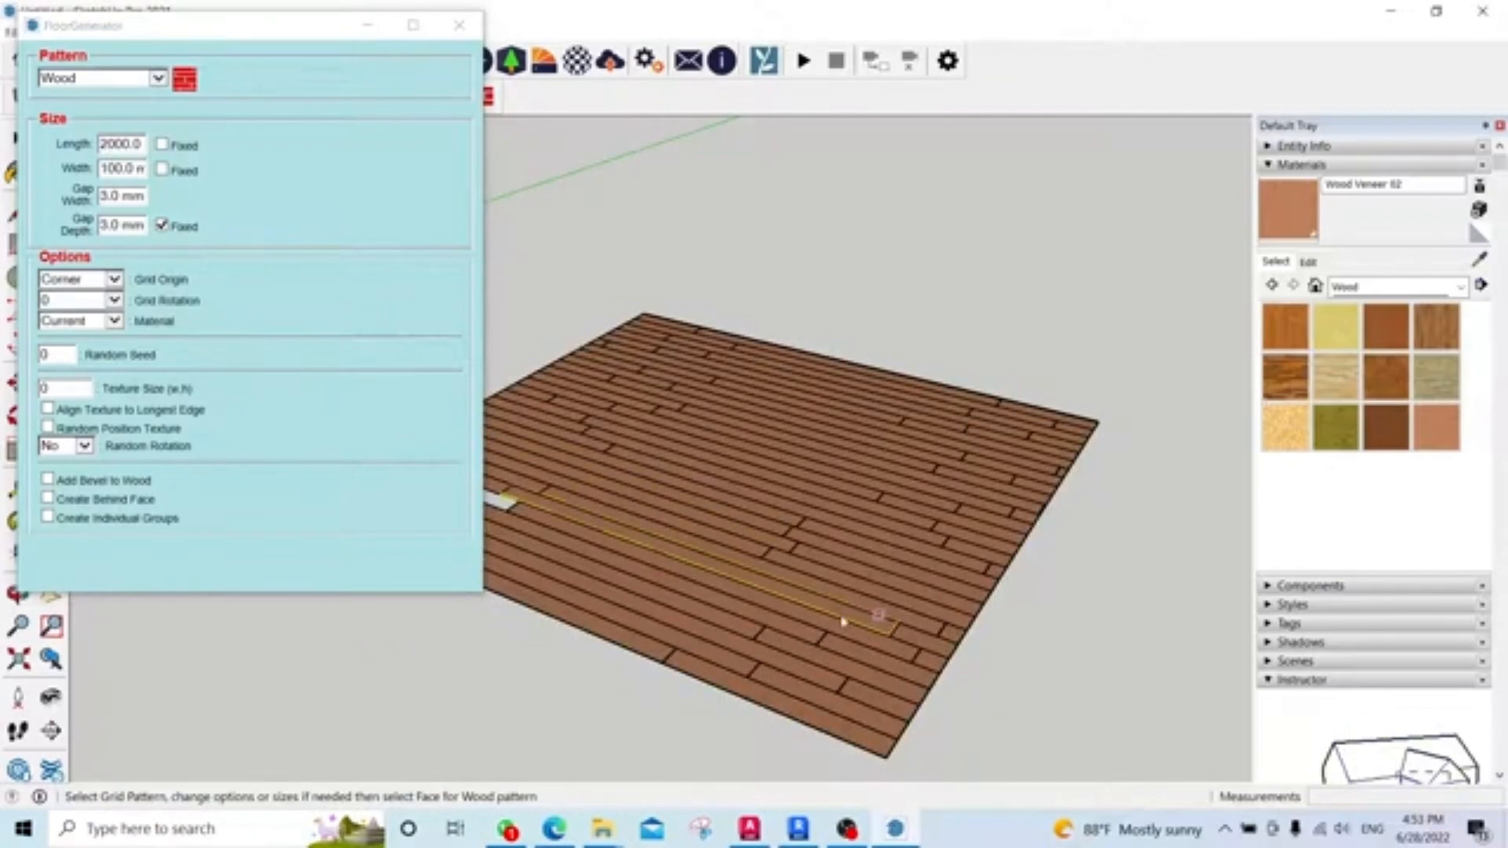
click(461, 23)
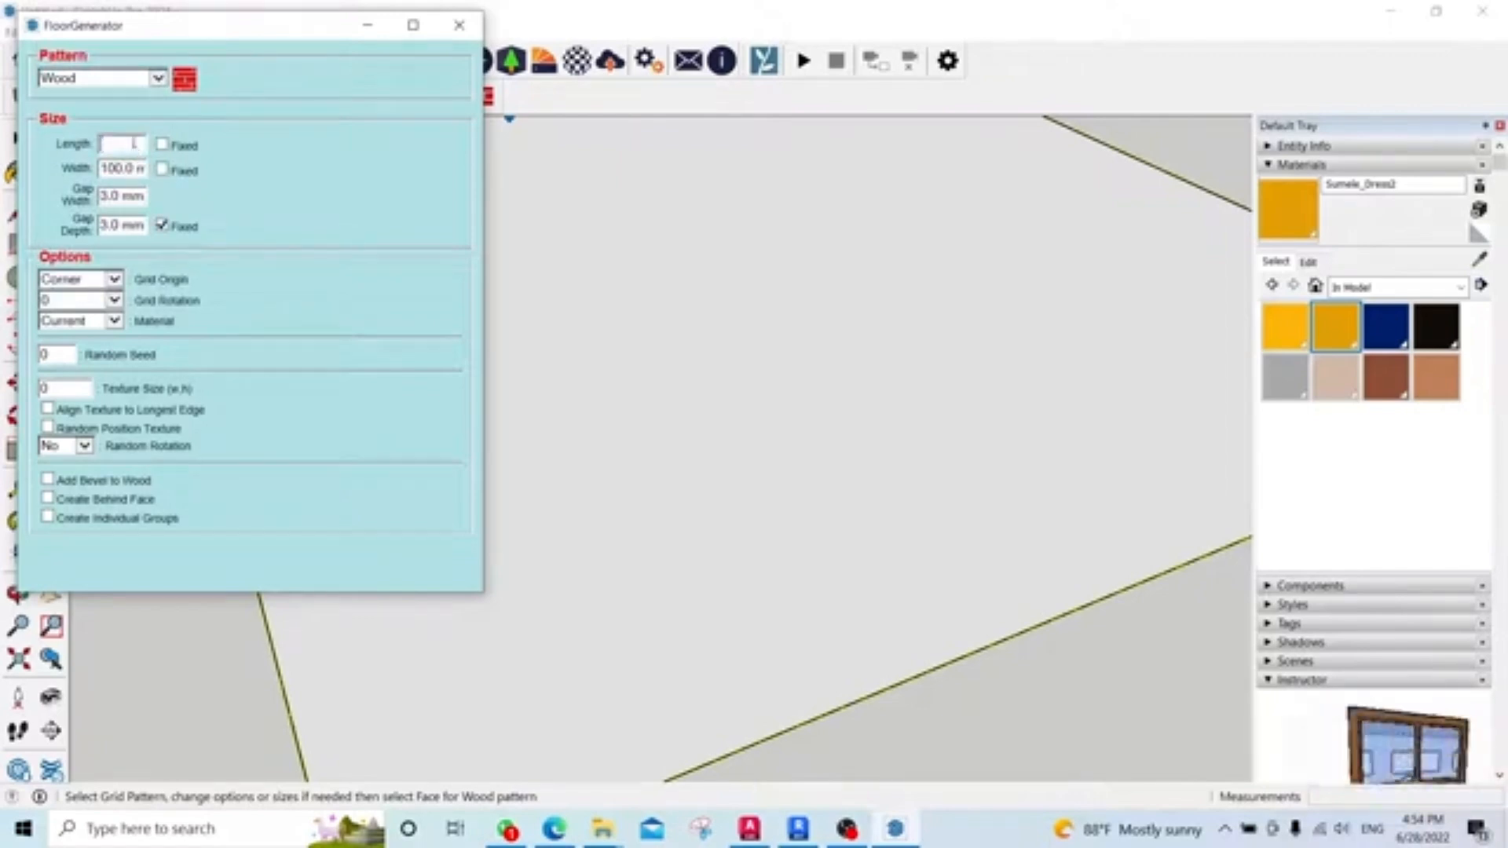
text(15cm)
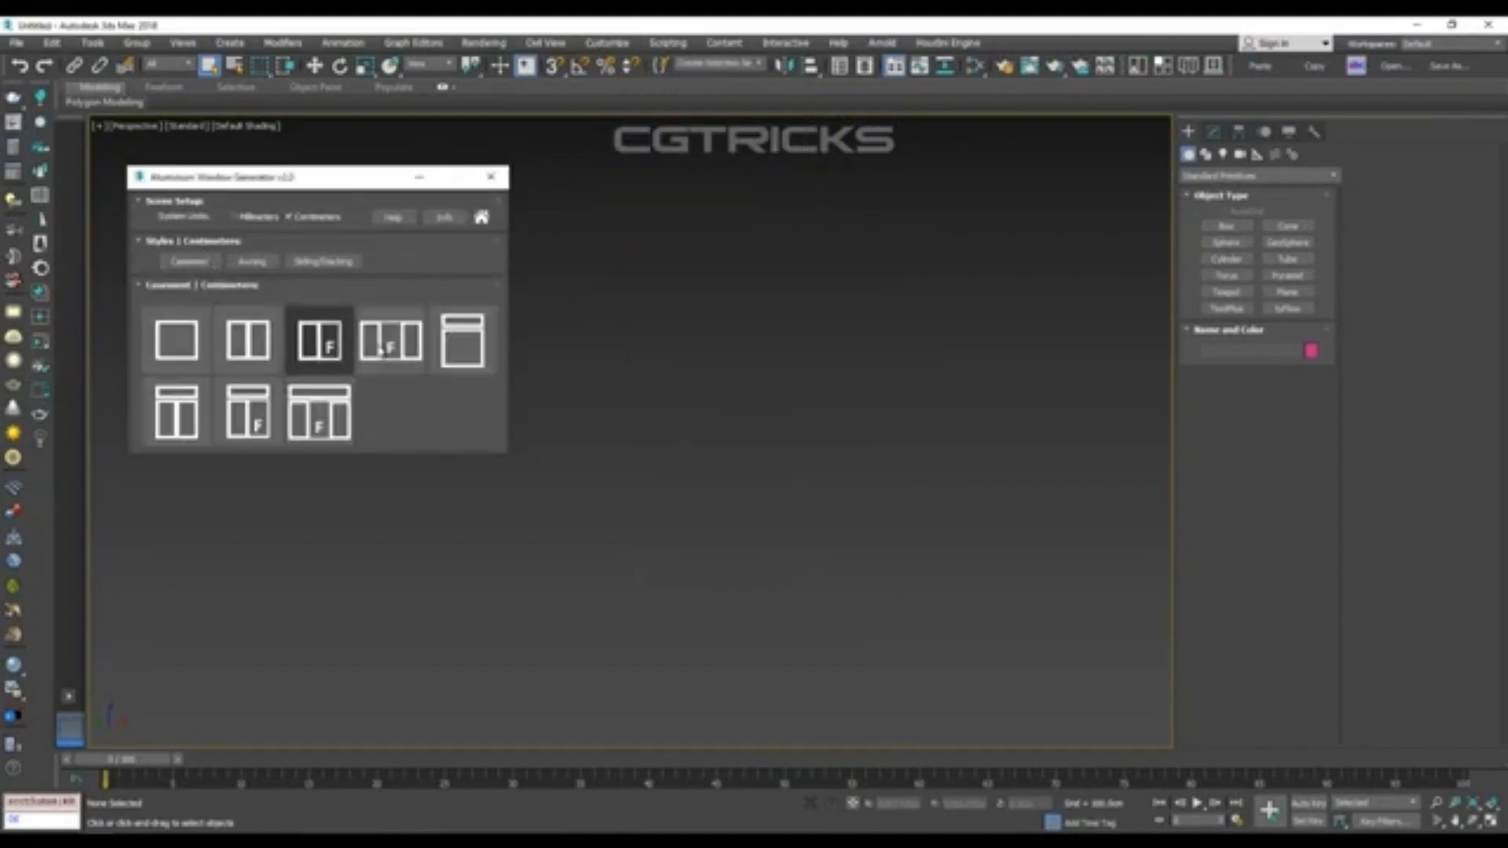
Generate a casement window with fixed pane, convert it to geometry, and show Awning styles.
click(319, 339)
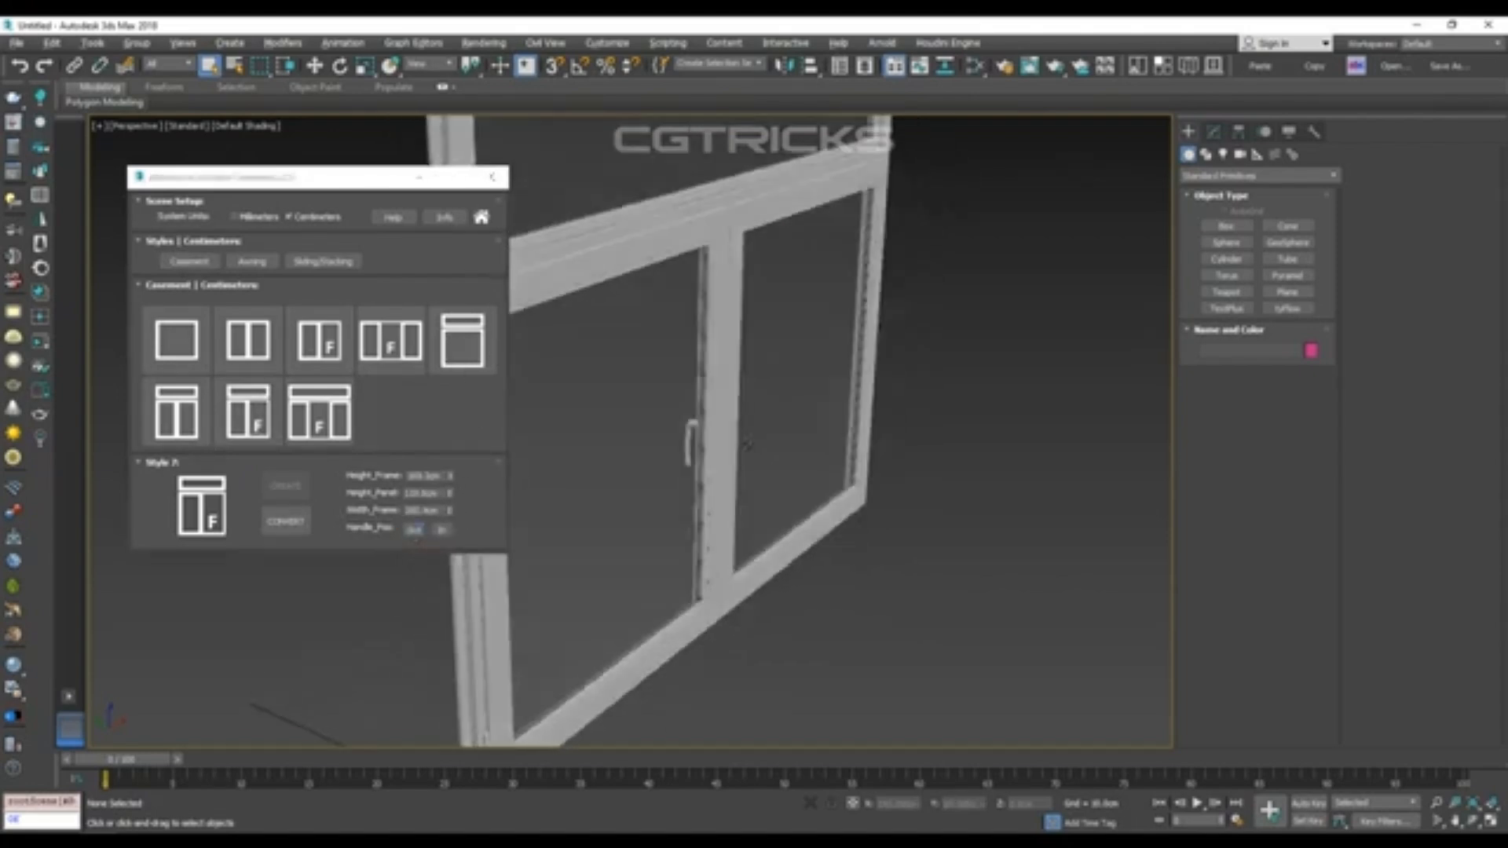
click(284, 520)
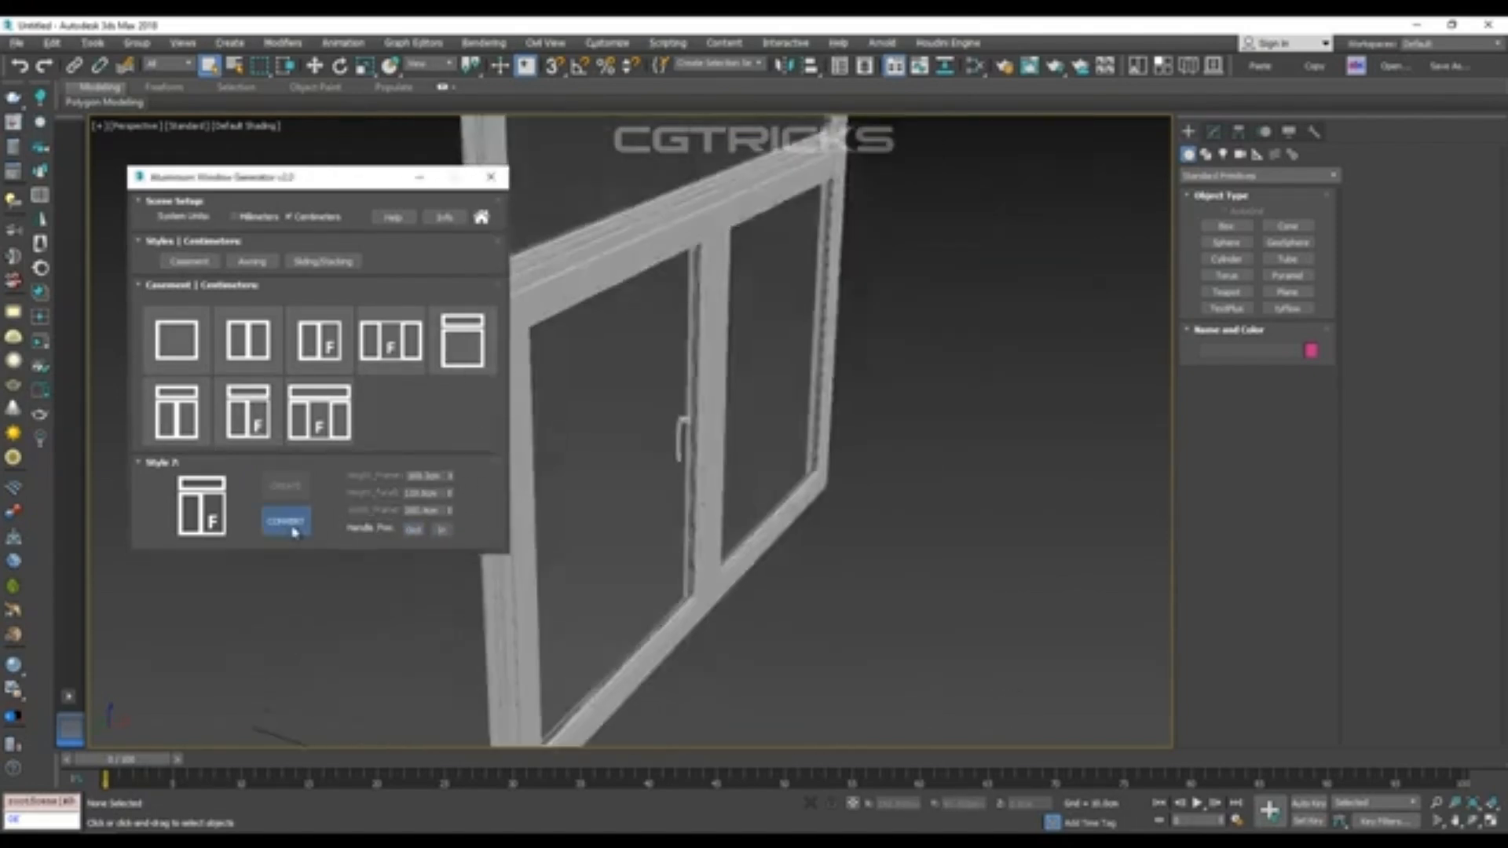
click(285, 520)
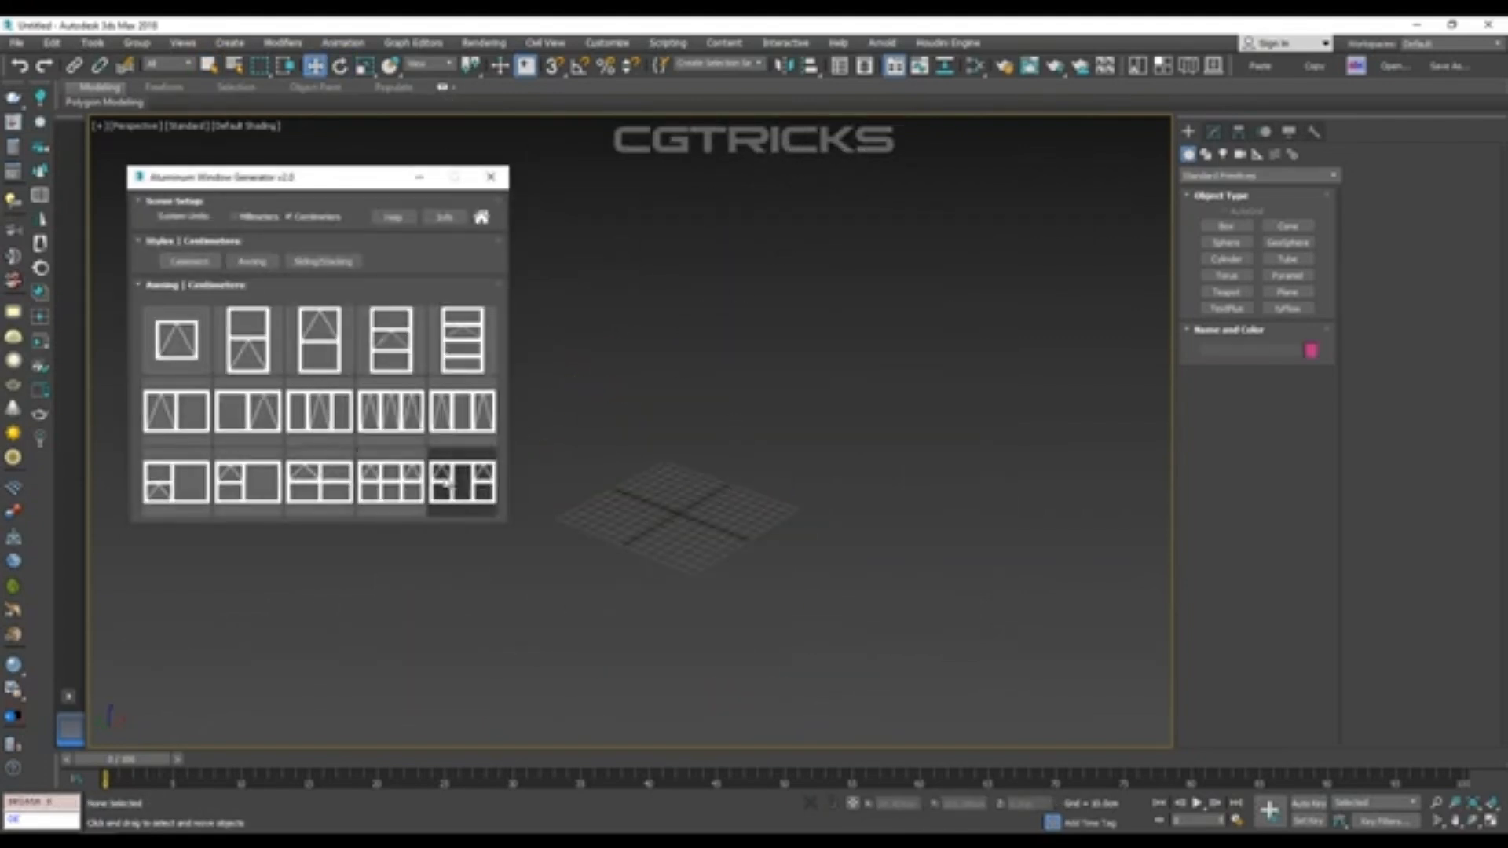
click(462, 479)
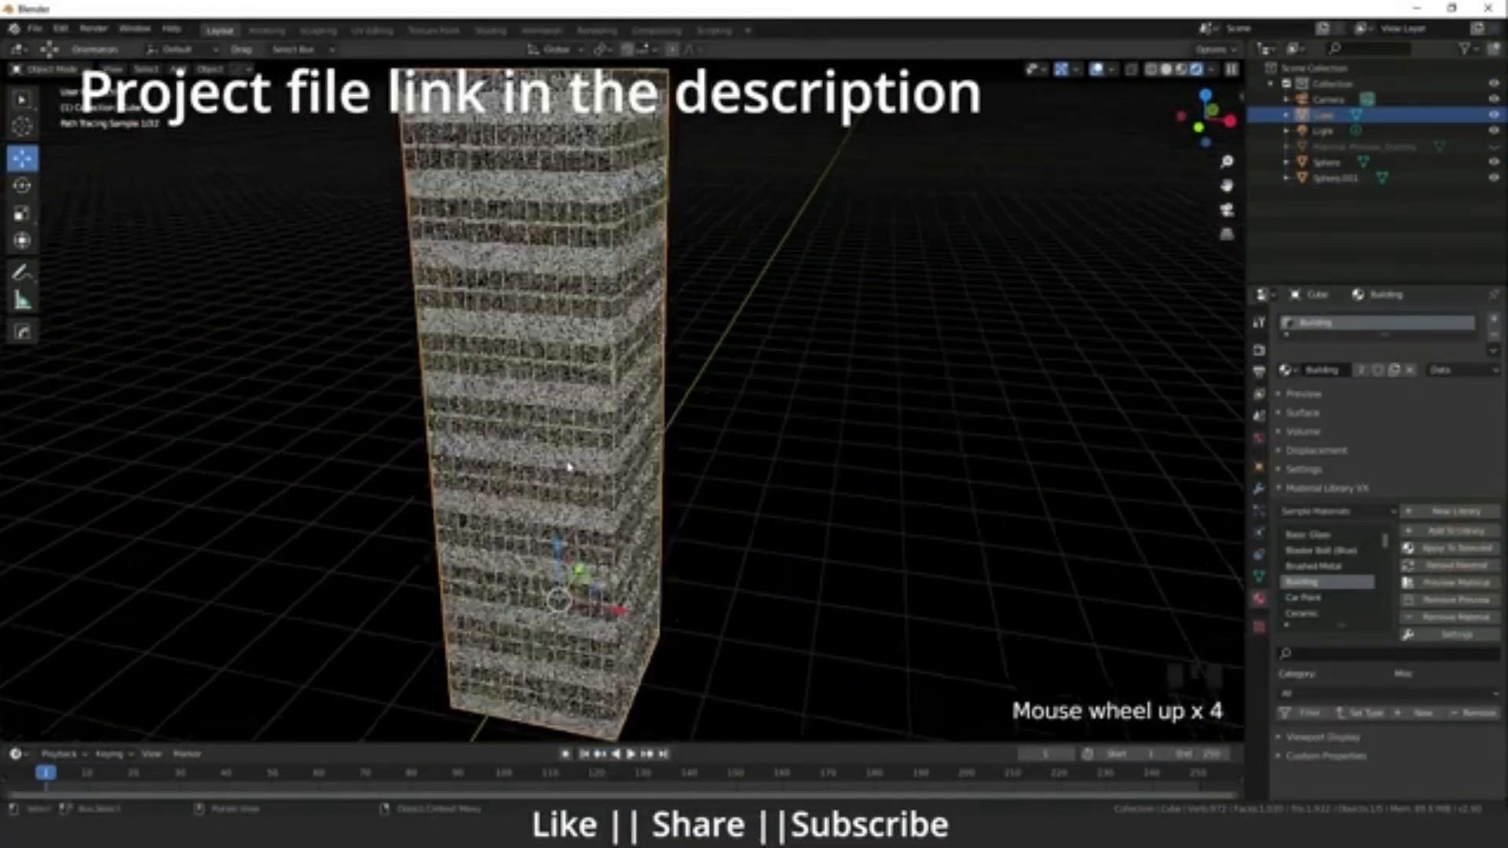
Apply Material Library VX materials to the tower and spheres, then show Preferences > Add-ons.
drag(576, 385, 635, 332)
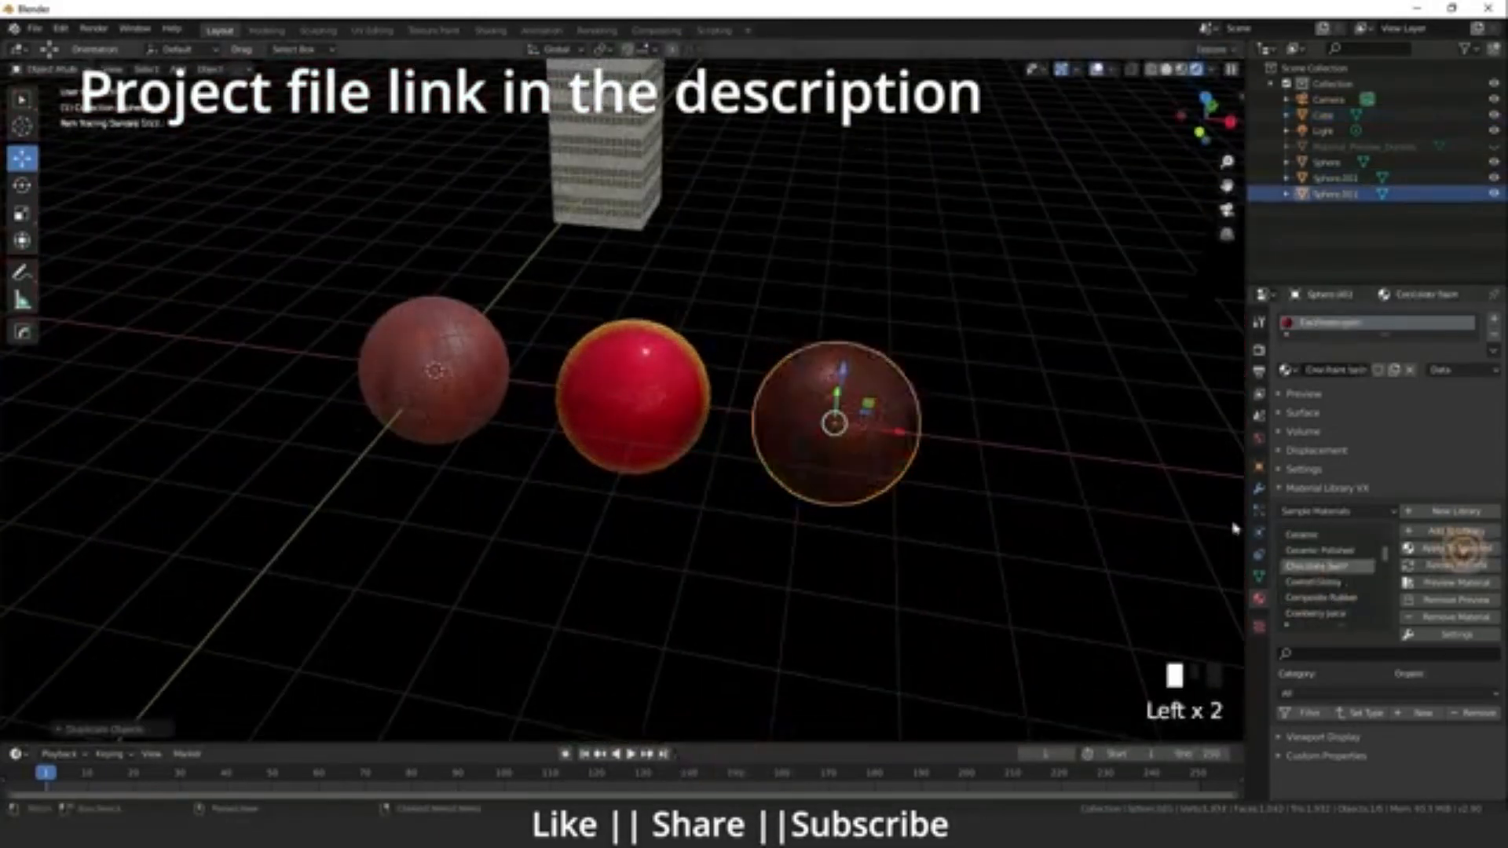
scroll(down, 3)
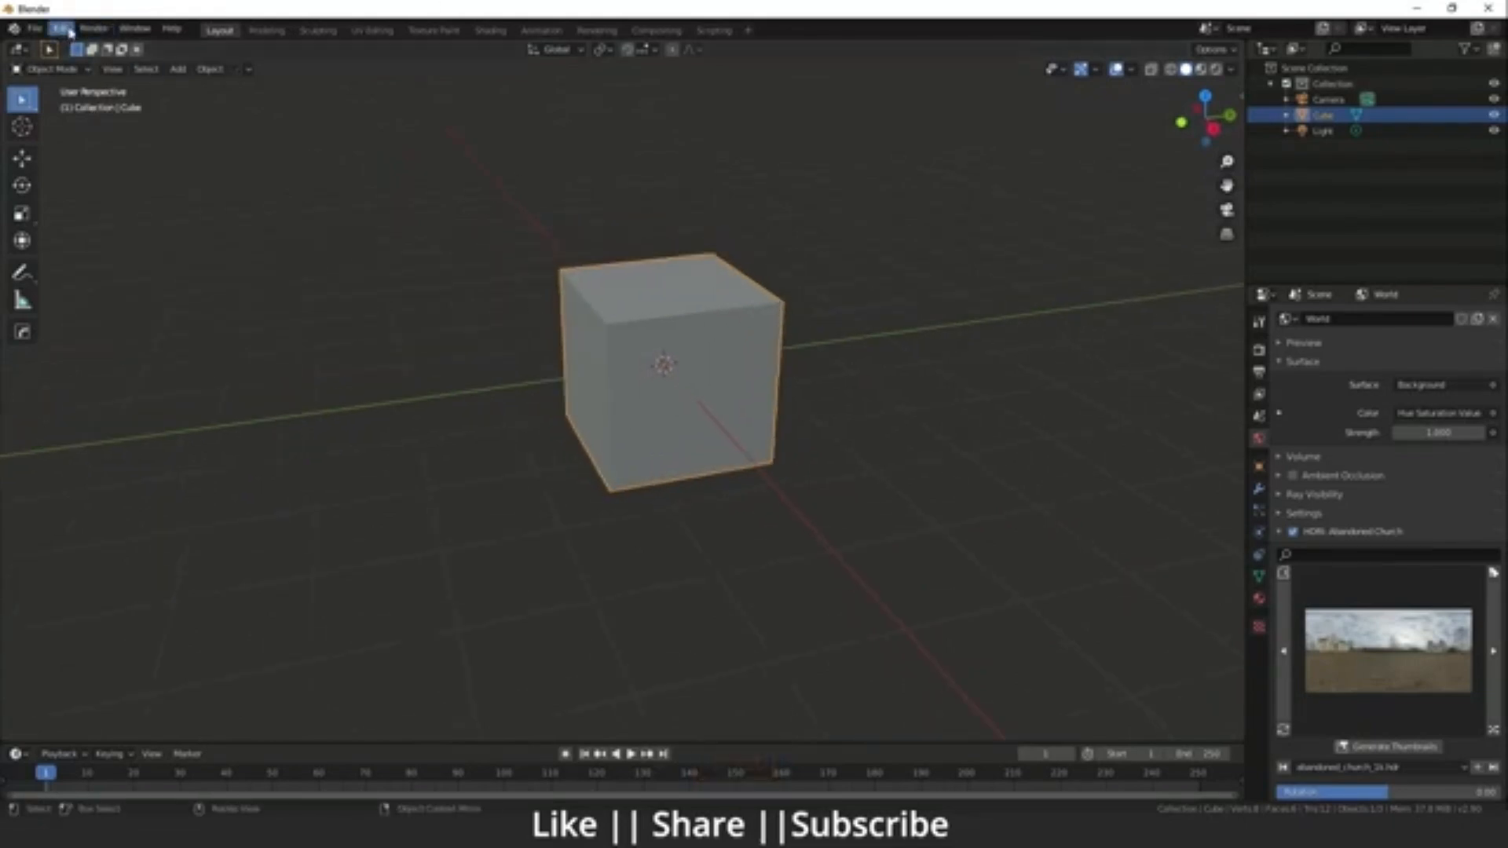
click(60, 28)
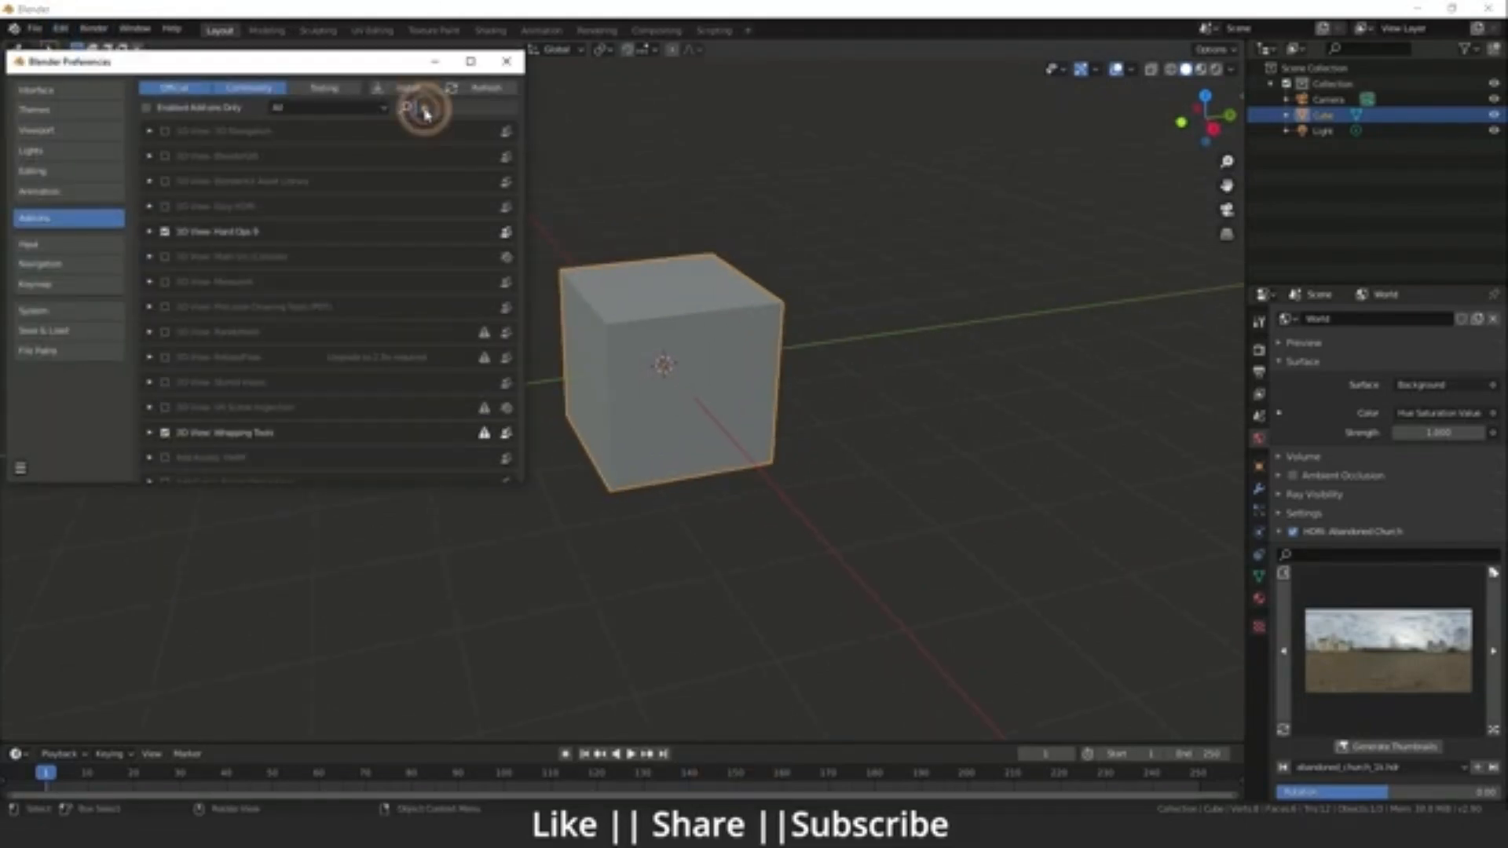